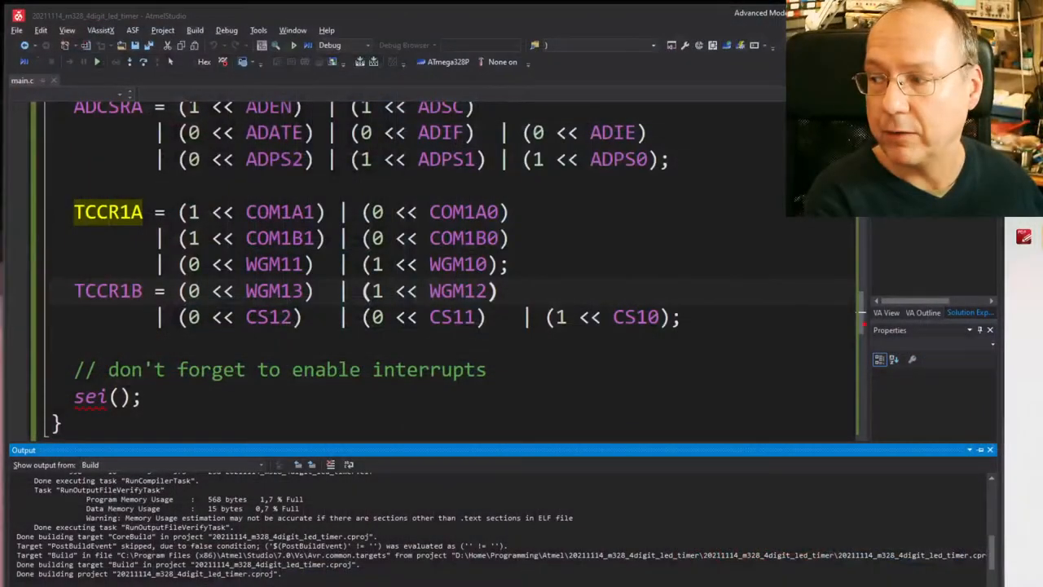
mouse_move(399, 261)
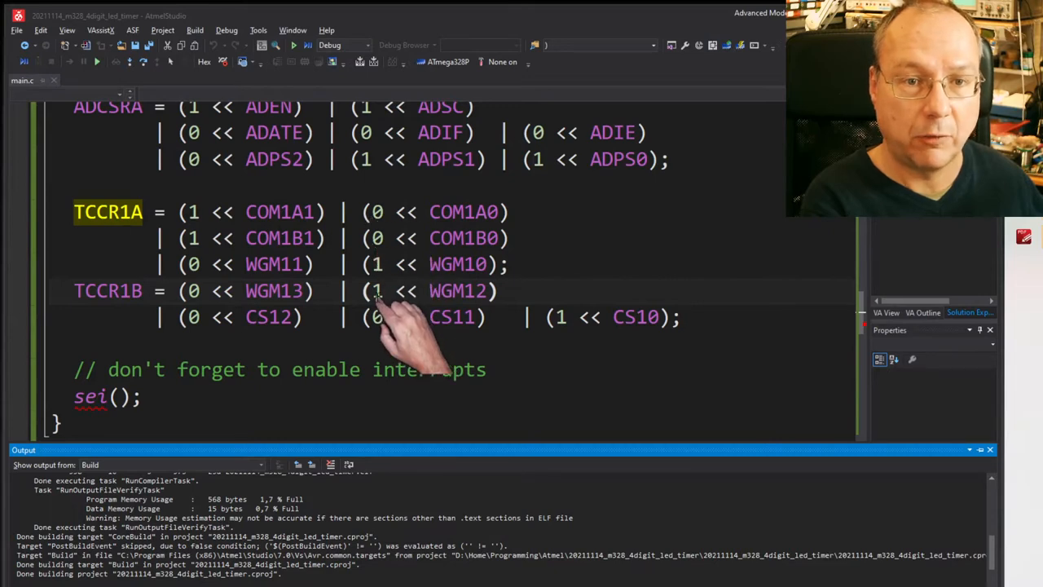
Place the cursor at the WGM12 bit on the TCCR1B line, hiding the build output.
left_click(382, 290)
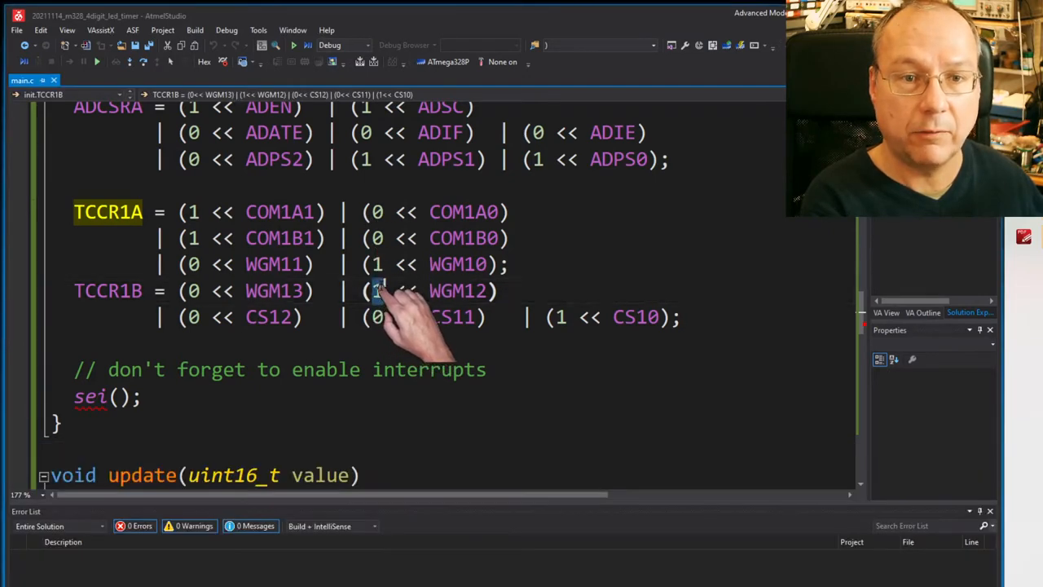